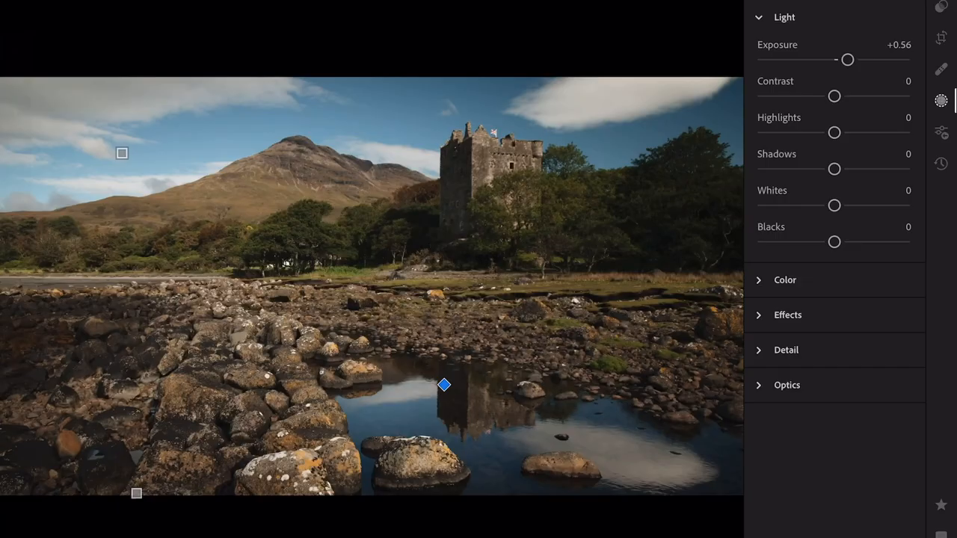
Raise the pool radial mask's Clarity to +48 in the Effects panel.
click(941, 100)
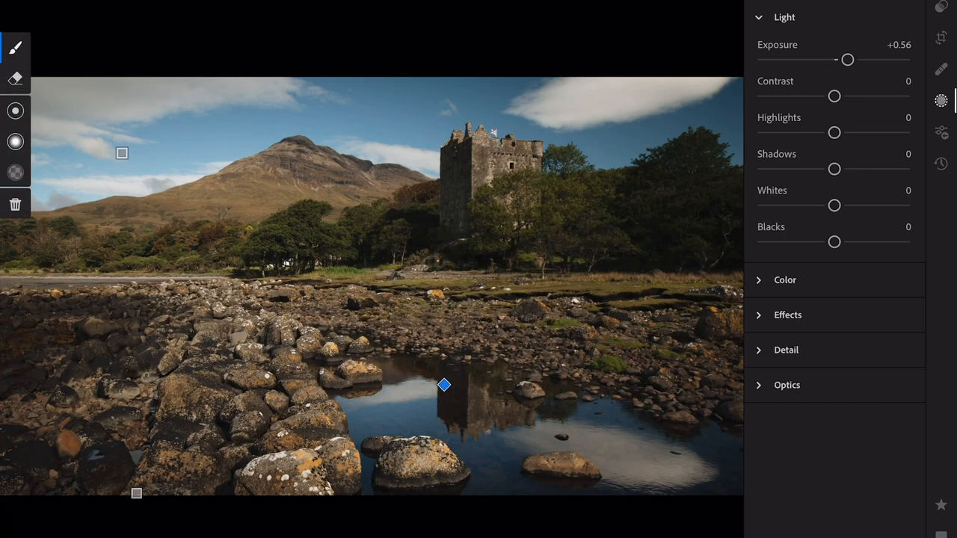
drag(835, 205, 860, 205)
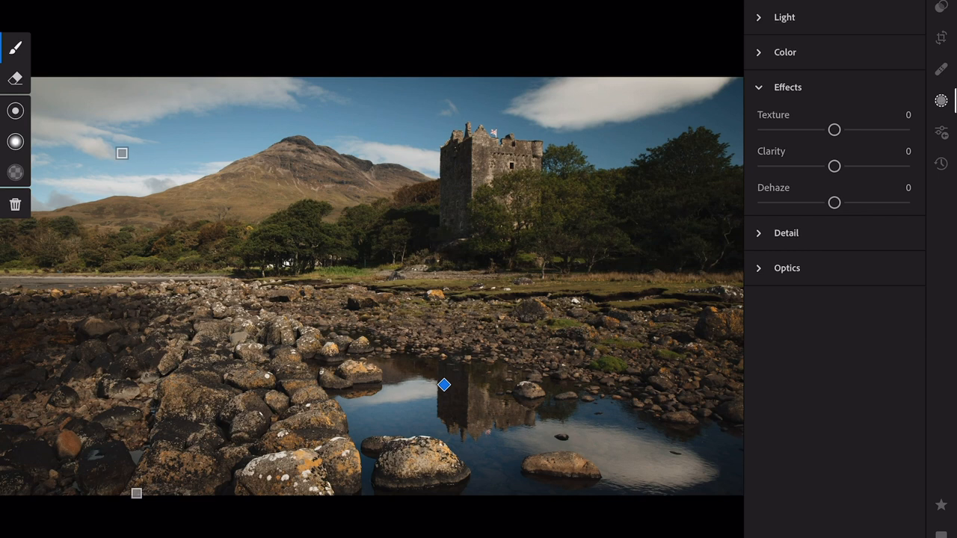
drag(834, 166, 868, 166)
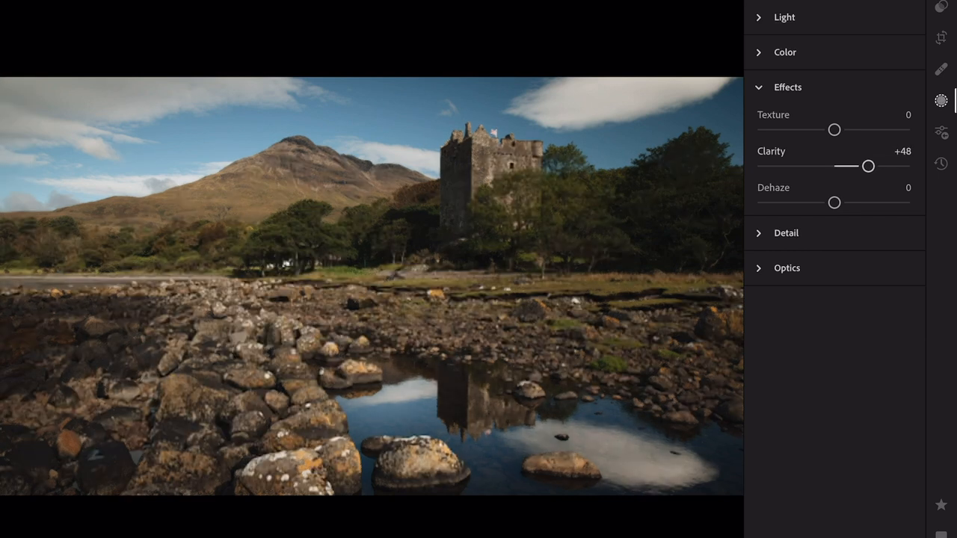